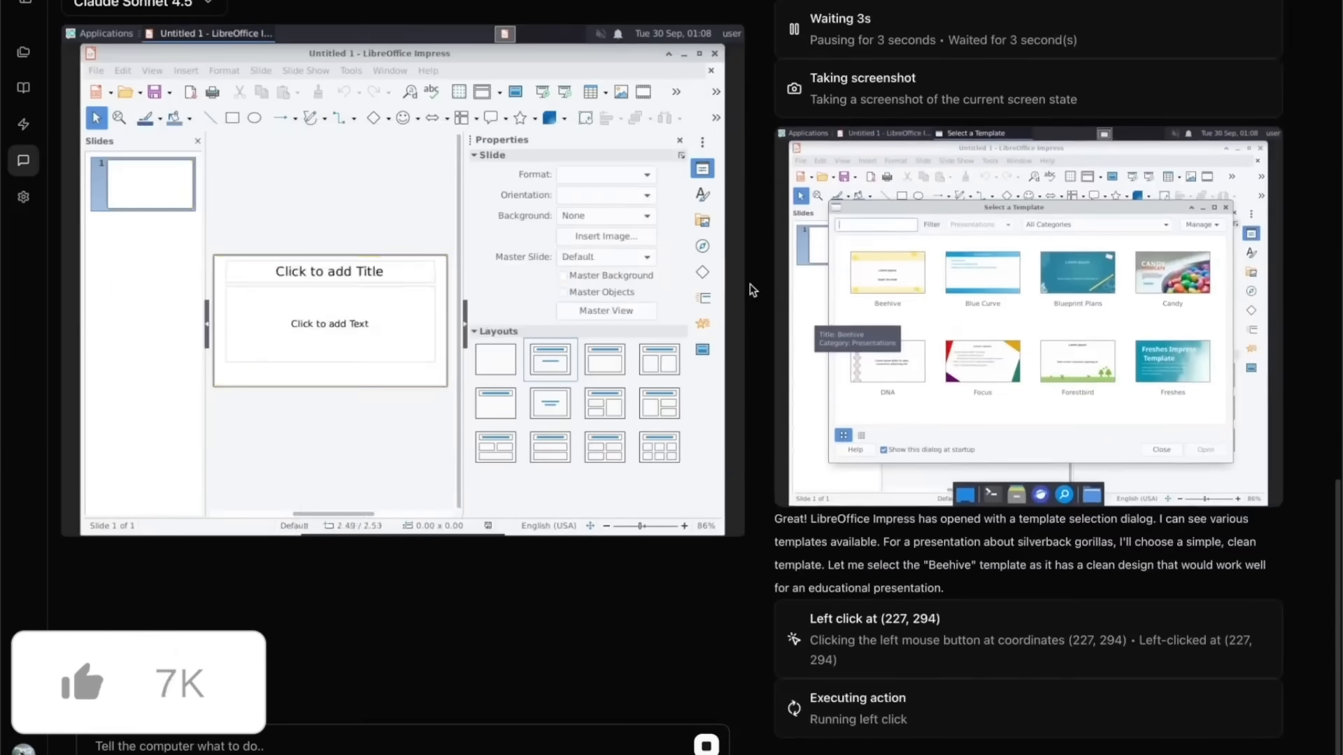
Watch the agent pick the Beehive template in LibreOffice Impress's template dialog
{"action": "left_click", "coordinate": [329, 316]}
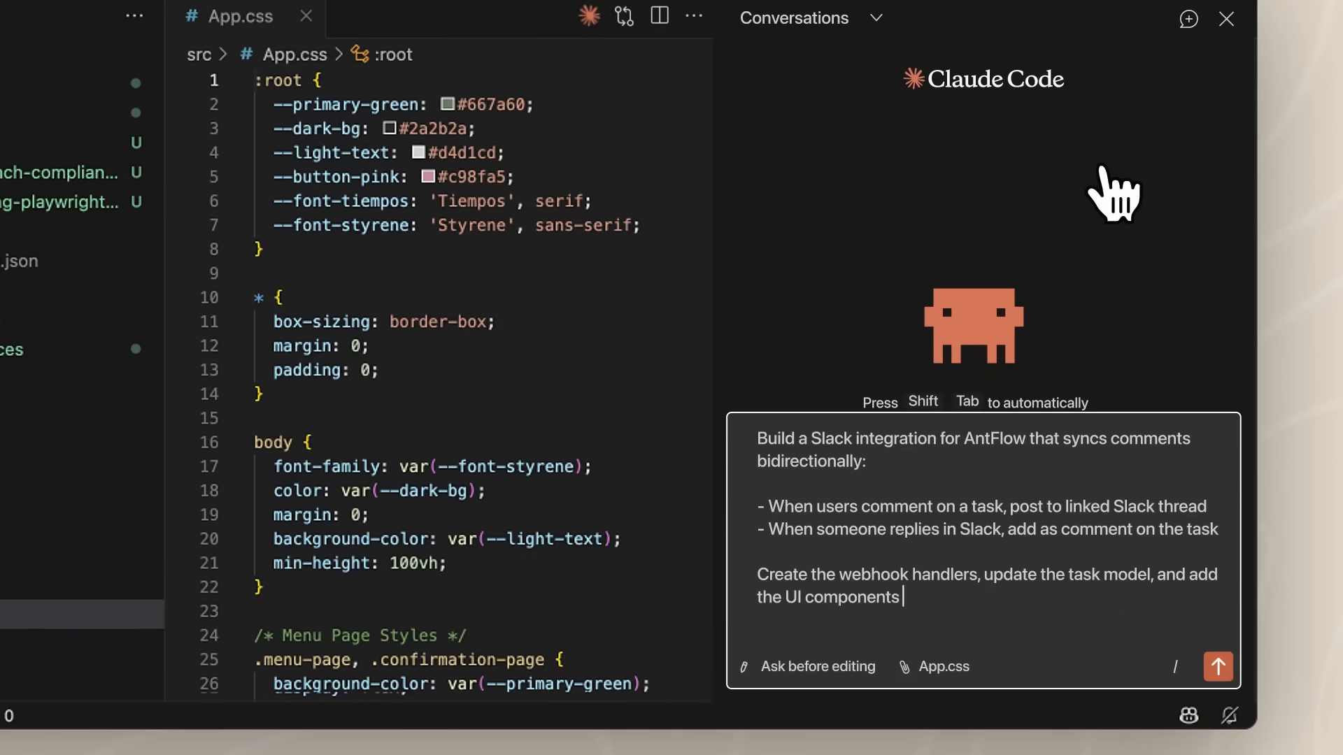
Submit the AntFlow Slack comment-sync prompt and wait for the 26-passing-tests summary
{"action": "left_click", "coordinate": [1217, 668]}
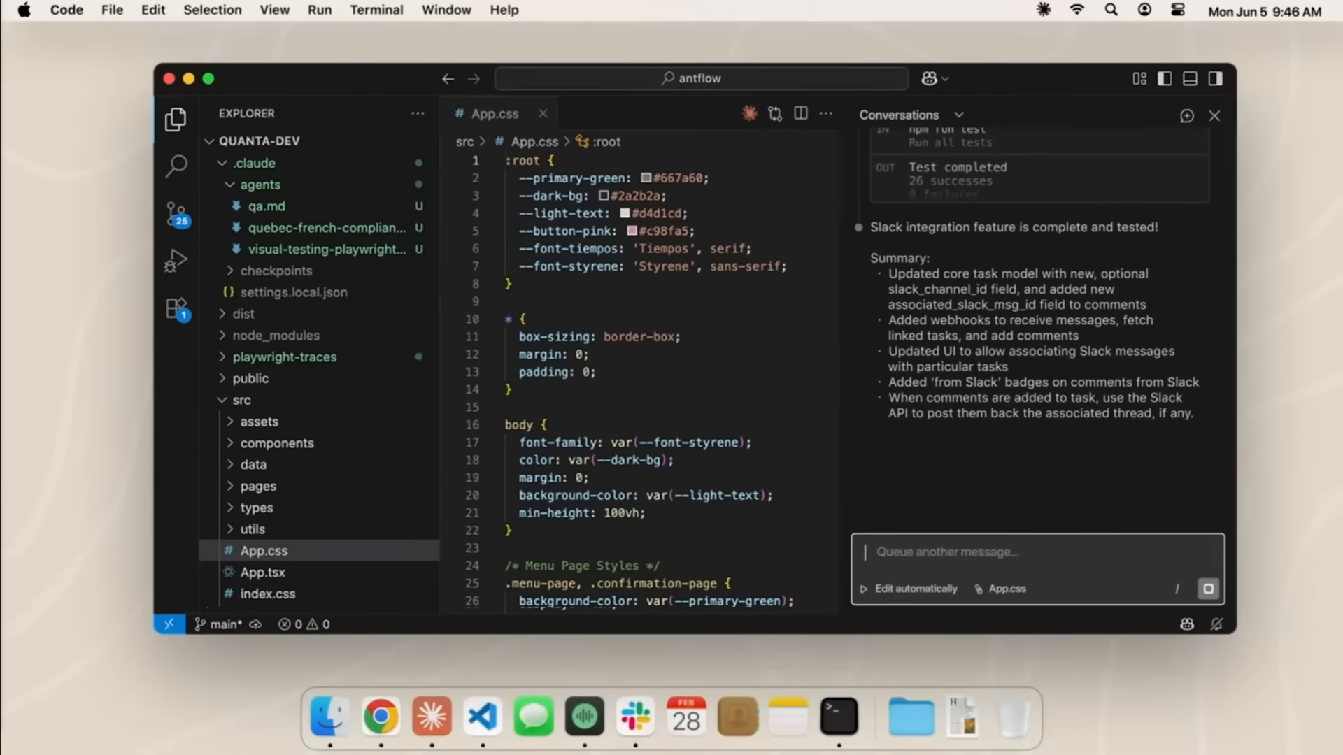
Close the Claude Code Conversations panel, leaving App.css open
{"action": "left_click", "coordinate": [1216, 116]}
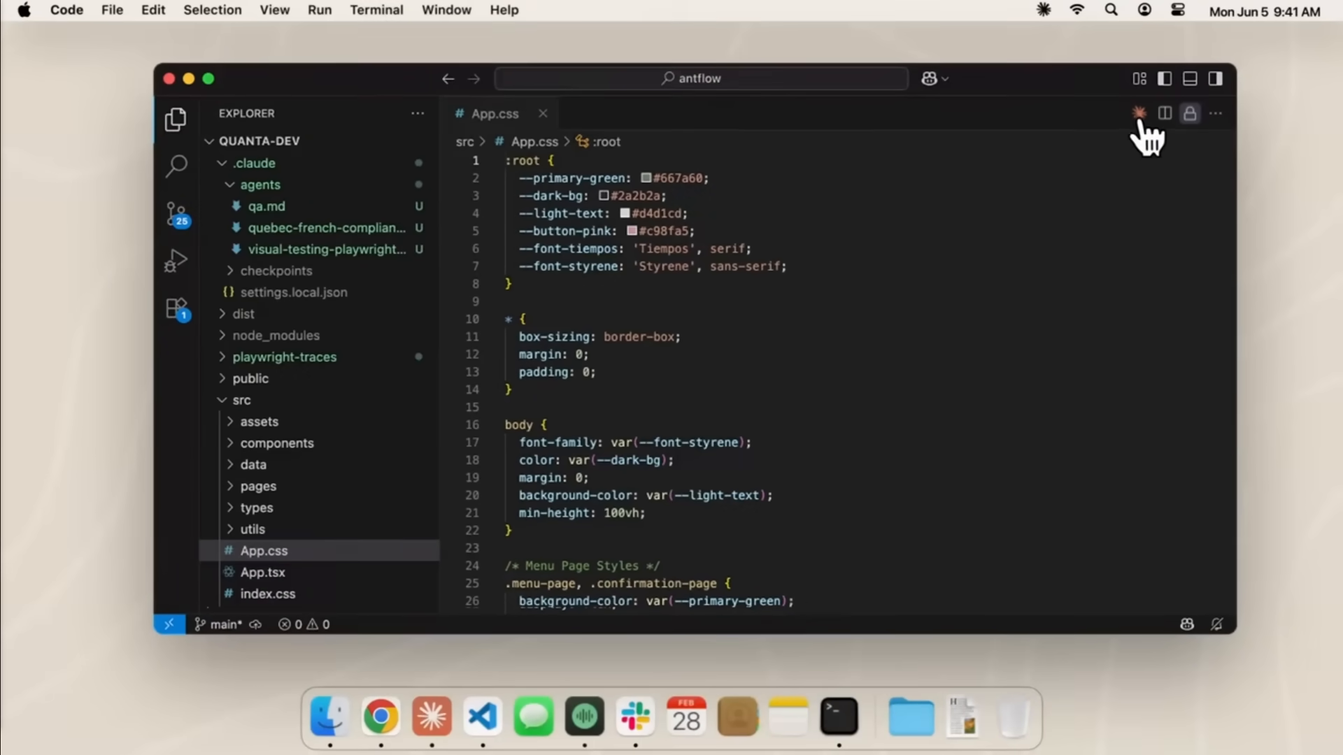
Open a new Claude Code conversation from the editor title bar
{"action": "left_click", "coordinate": [1141, 114]}
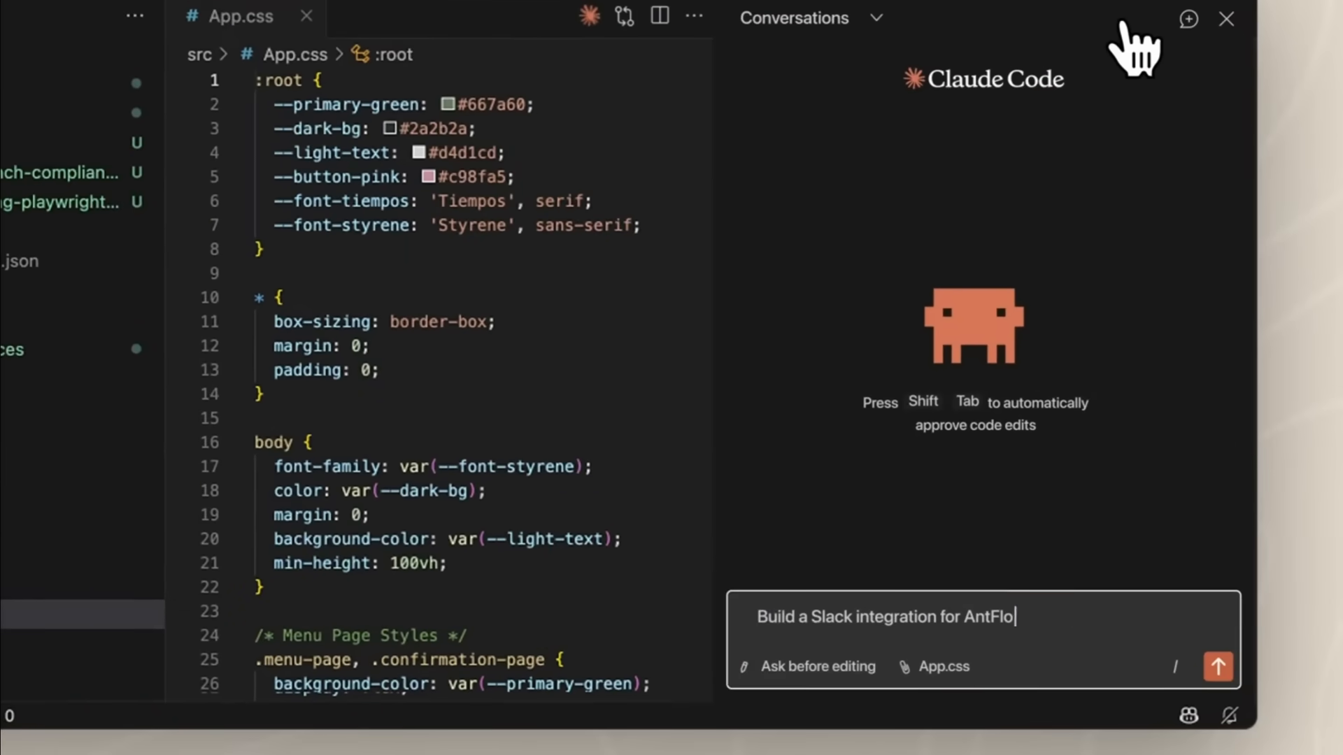